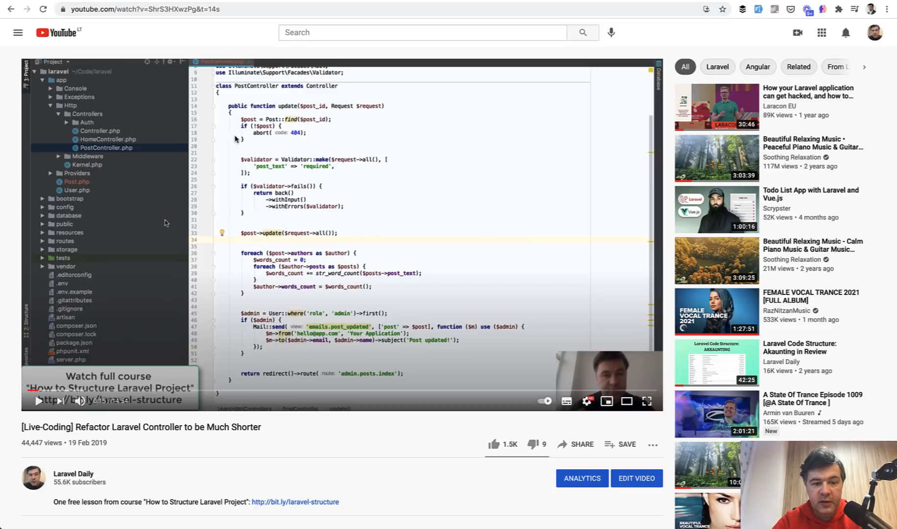
mouse_move(244, 415)
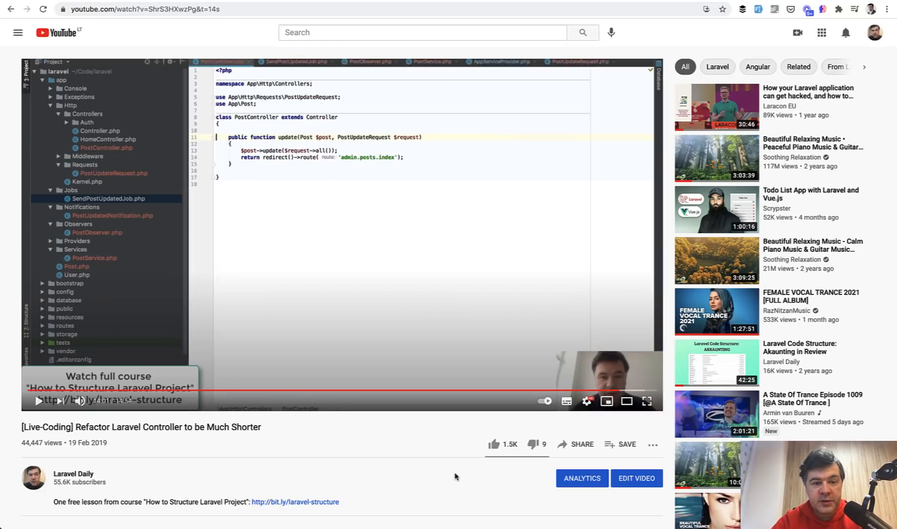
mouse_move(214, 295)
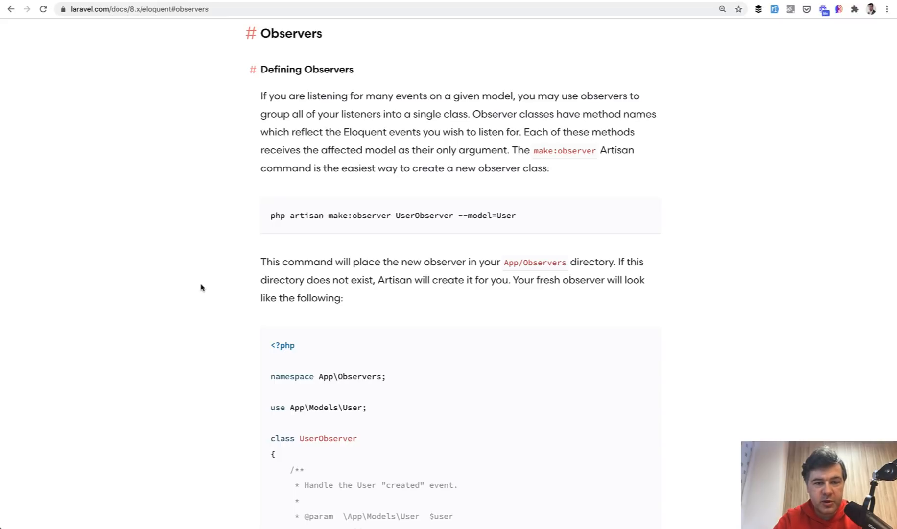
Step: Read down through the Eloquent Observers section to the UserObserver example
scroll(down, 3)
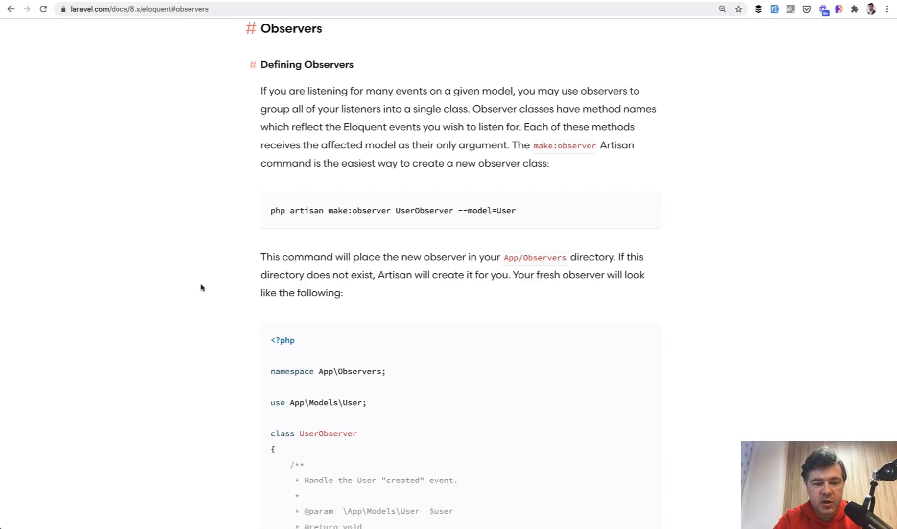
scroll(down, 3)
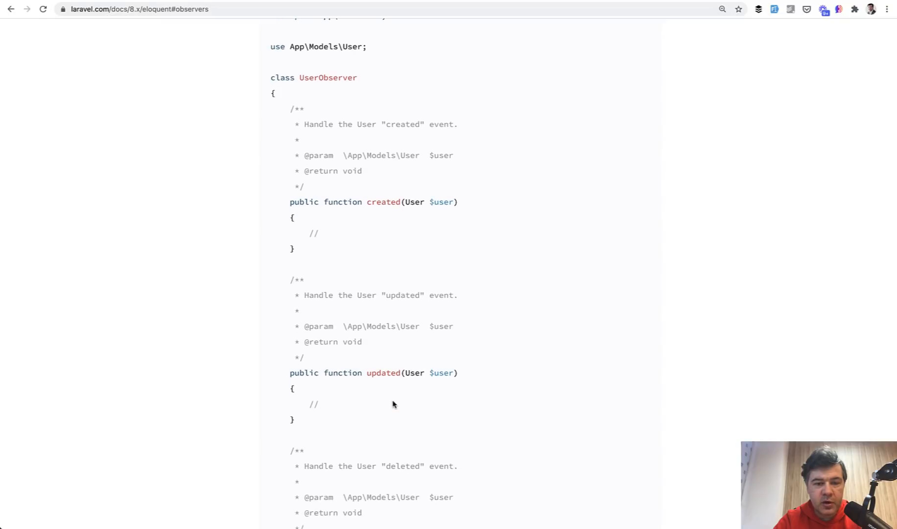
mouse_move(141, 366)
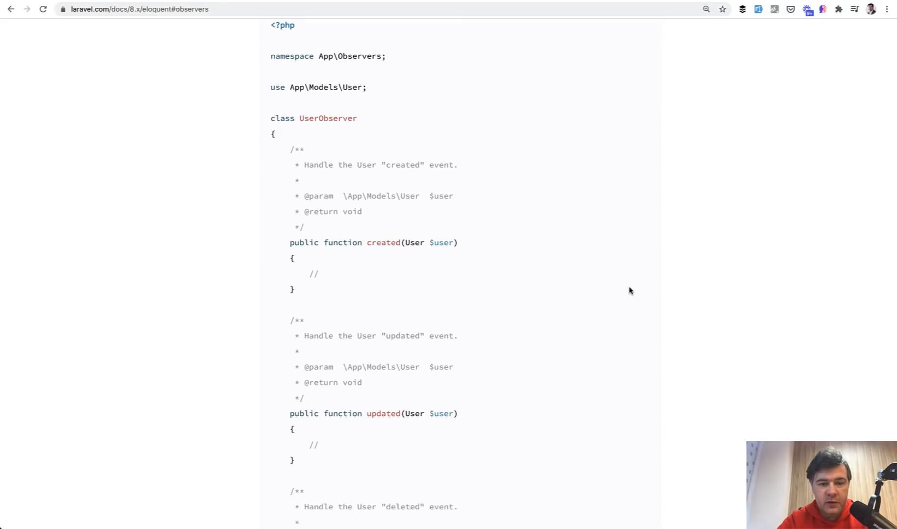
scroll(down, 3)
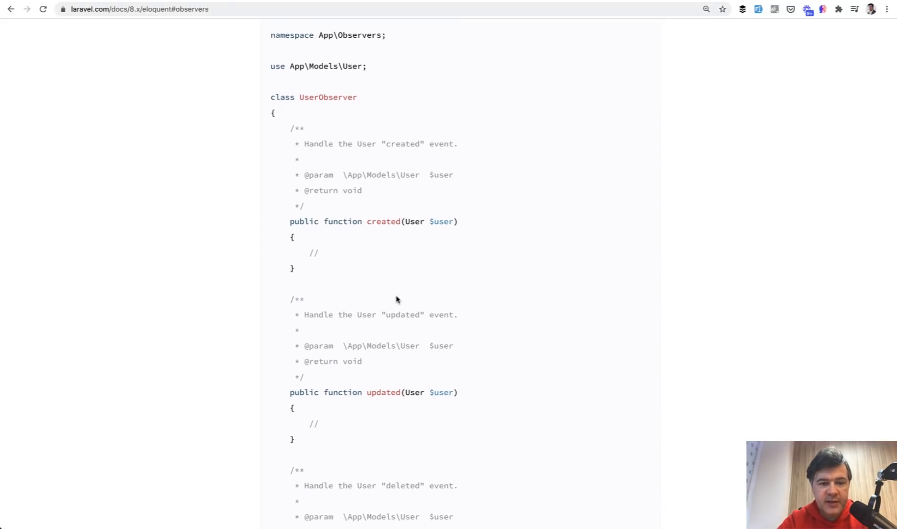
scroll(down, 3)
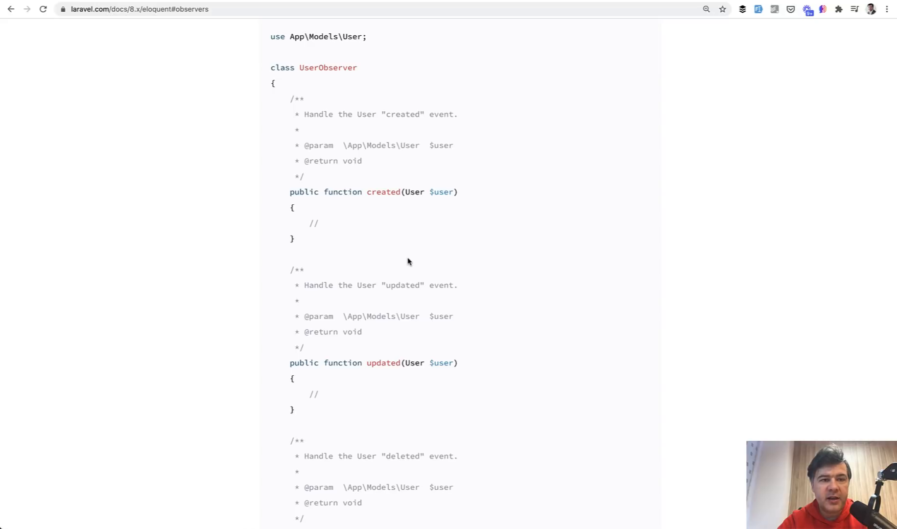
mouse_move(386, 211)
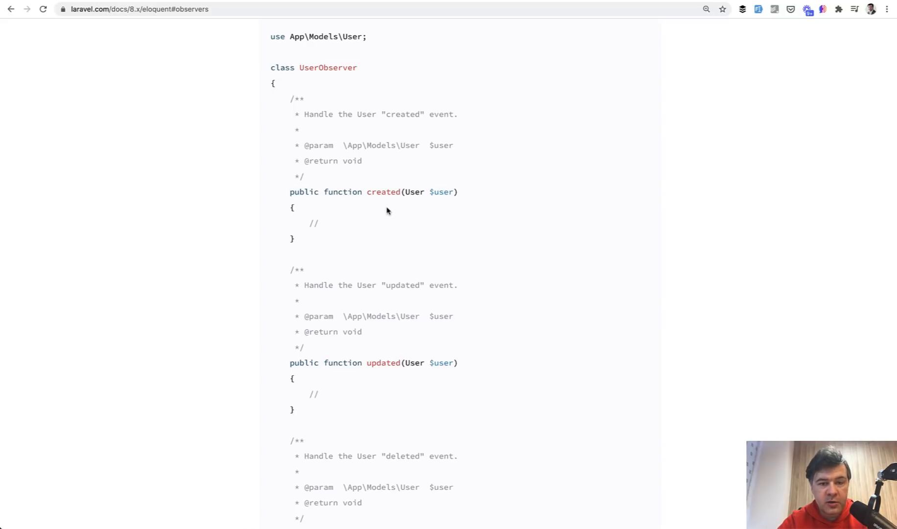
Step: Continue through the UserObserver handlers and the Google results for 'laravel observer example'
double_click(383, 192)
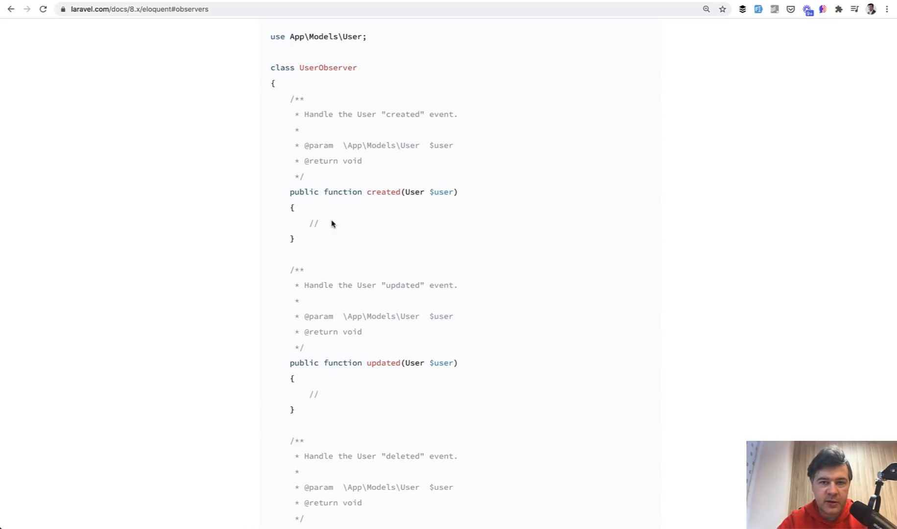
scroll(down, 3)
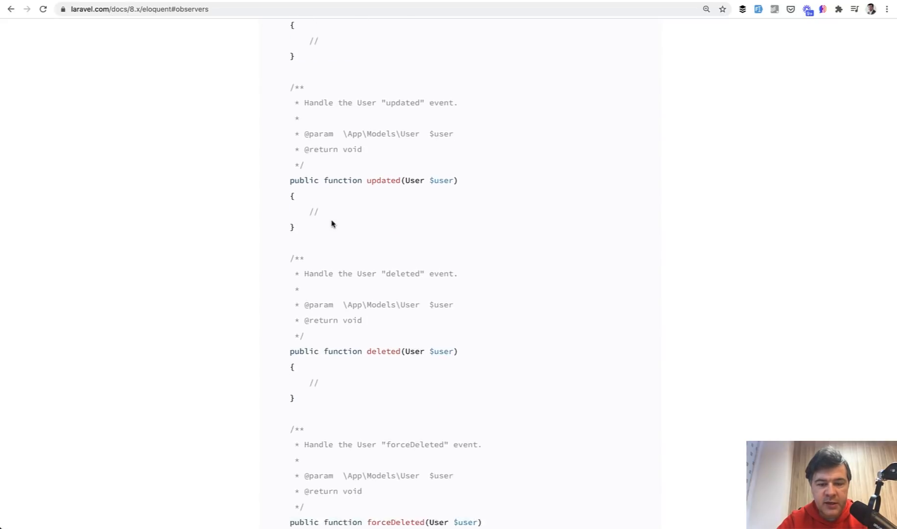
scroll(down, 3)
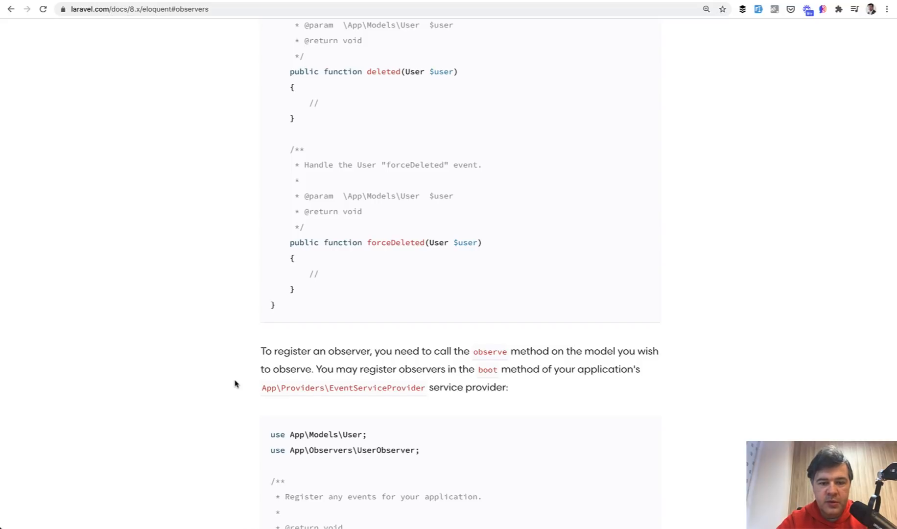
scroll(down, 3)
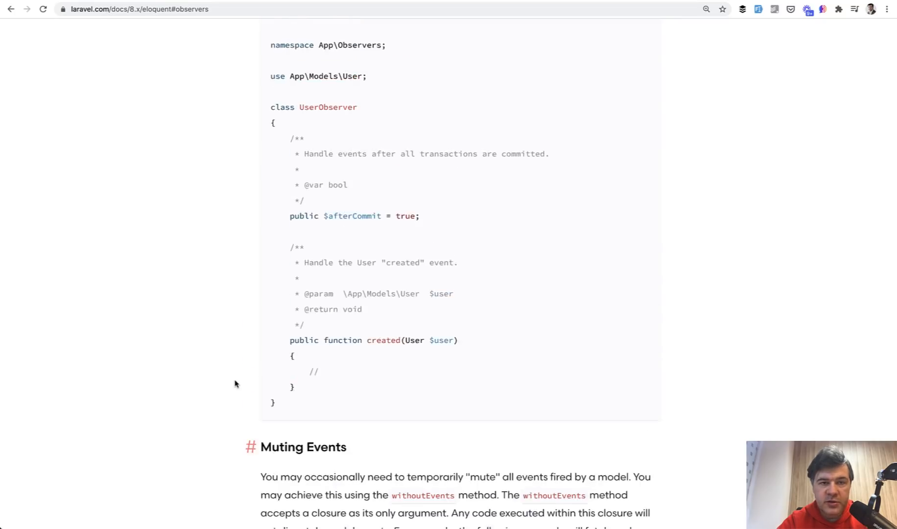
scroll(down, 3)
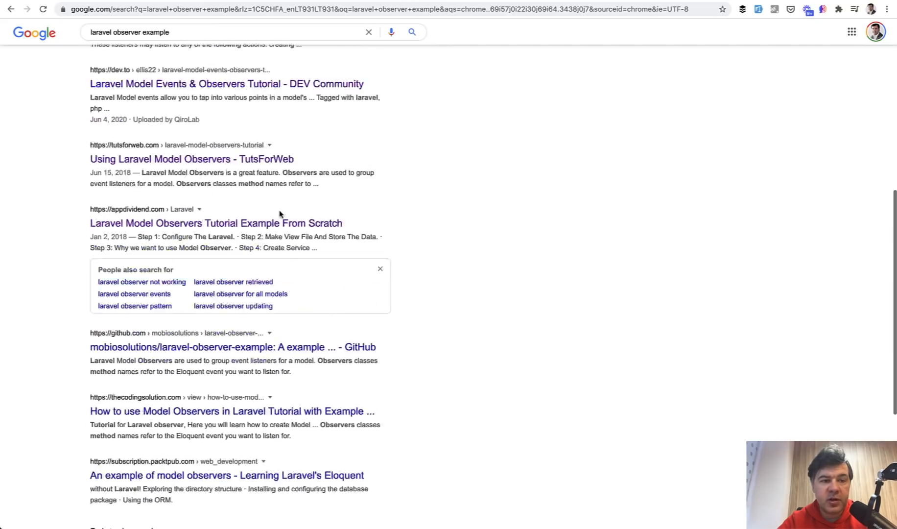
scroll(up, 3)
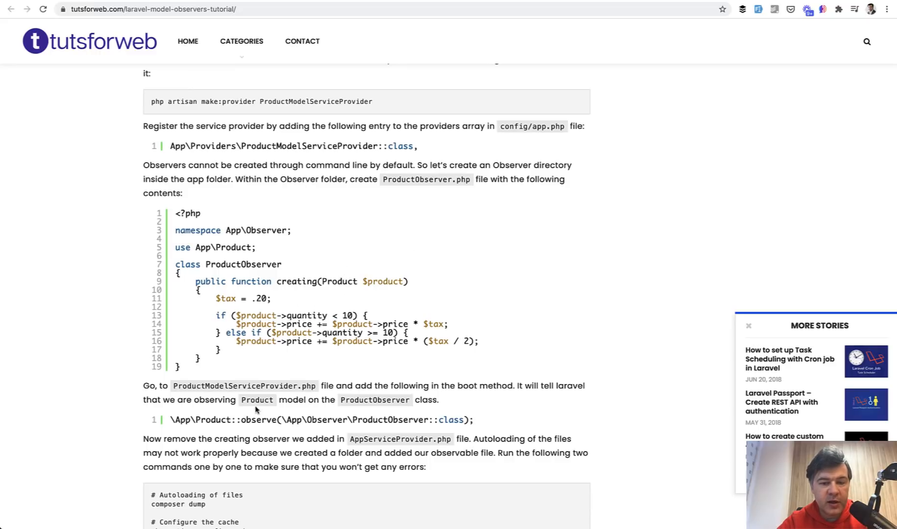
Step: Enlarge the TutsForWeb tutorial to 125% and bring the ProductObserver tax example into view
key(ctrl+plus)
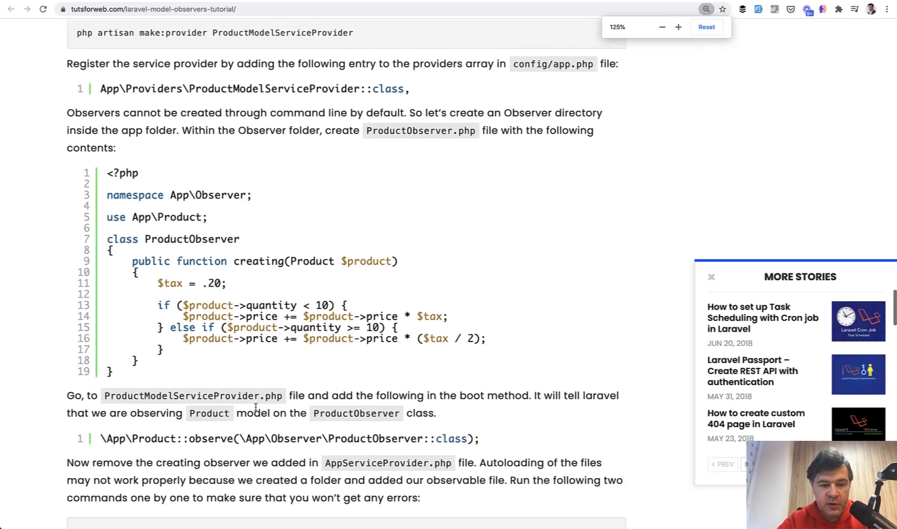
scroll(down, 3)
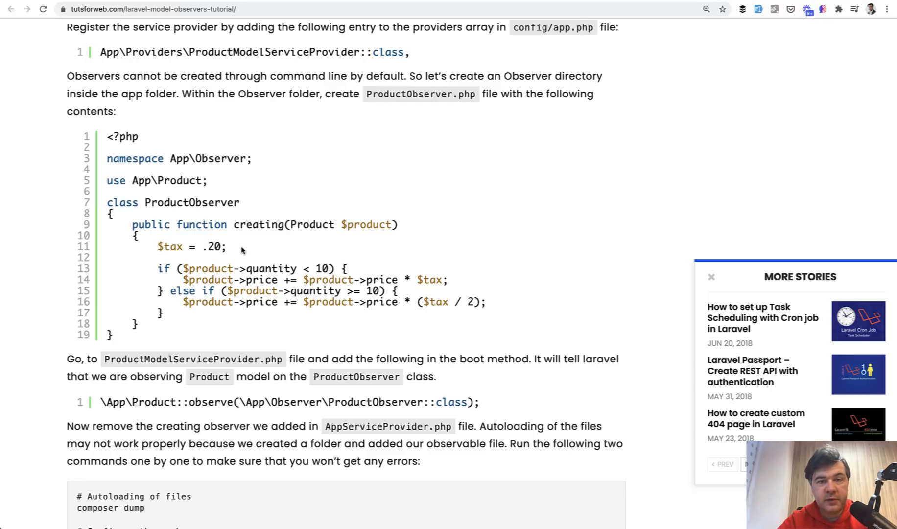
mouse_move(267, 274)
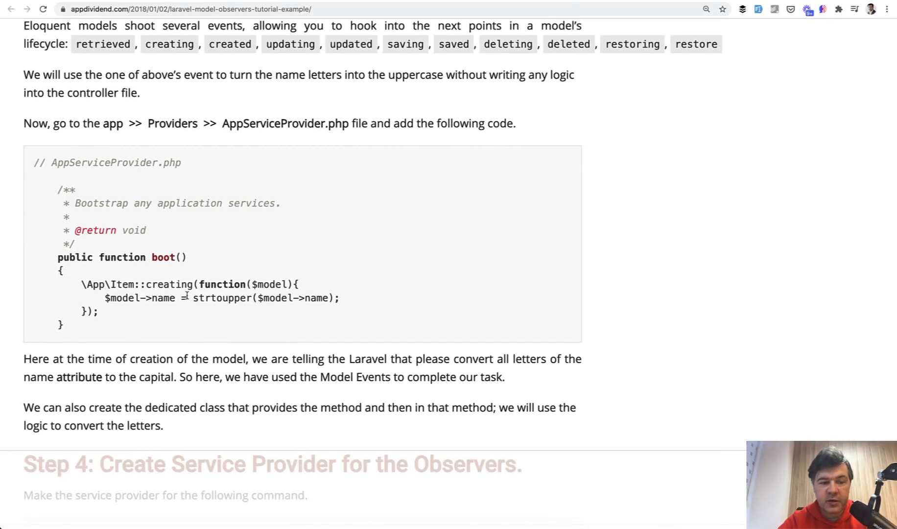
Step: Read the AppDividend ItemObserver uppercase-name example down to the ItemController store method
scroll(down, 3)
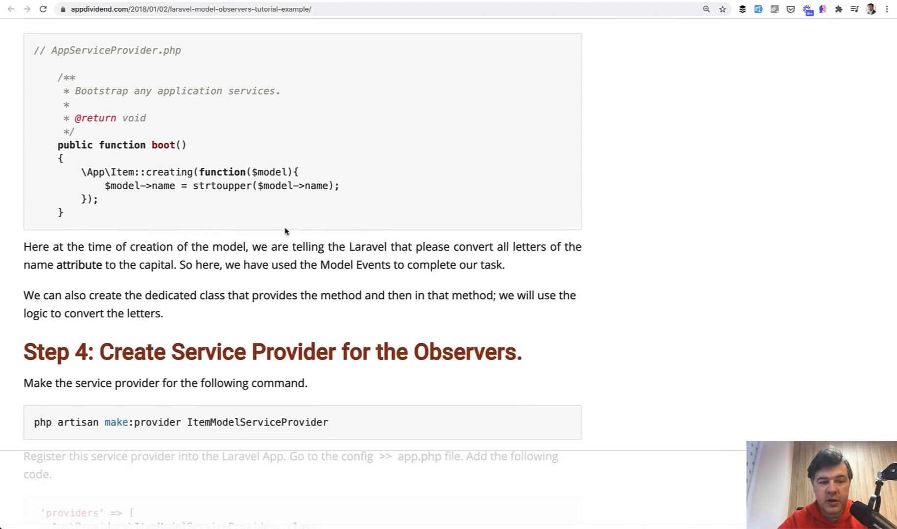
scroll(down, 3)
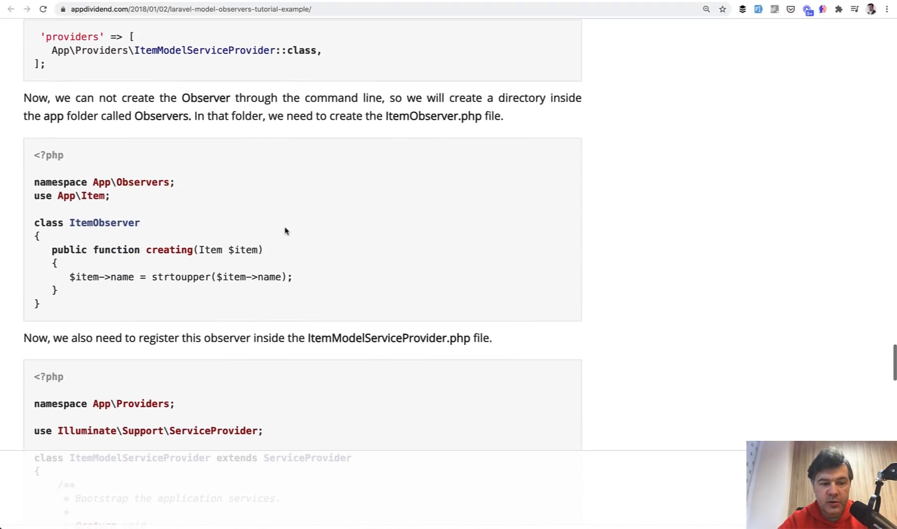
mouse_move(189, 264)
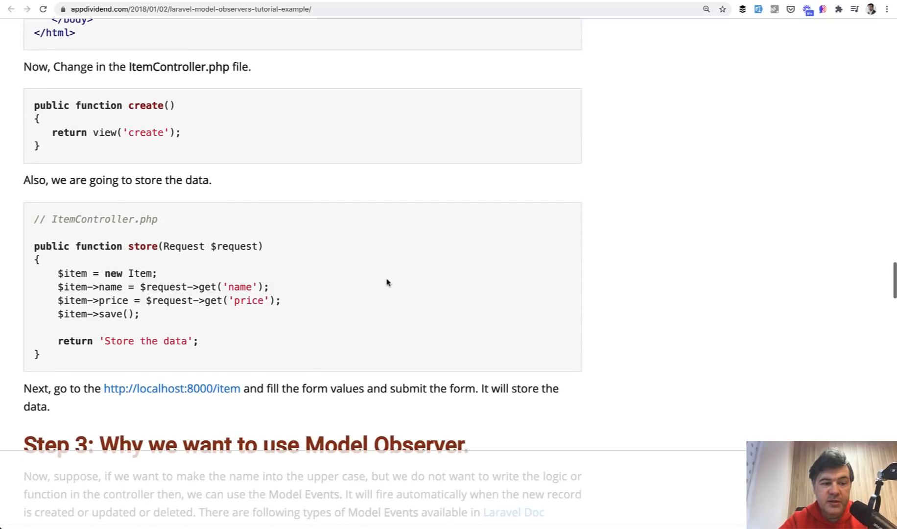
scroll(down, 3)
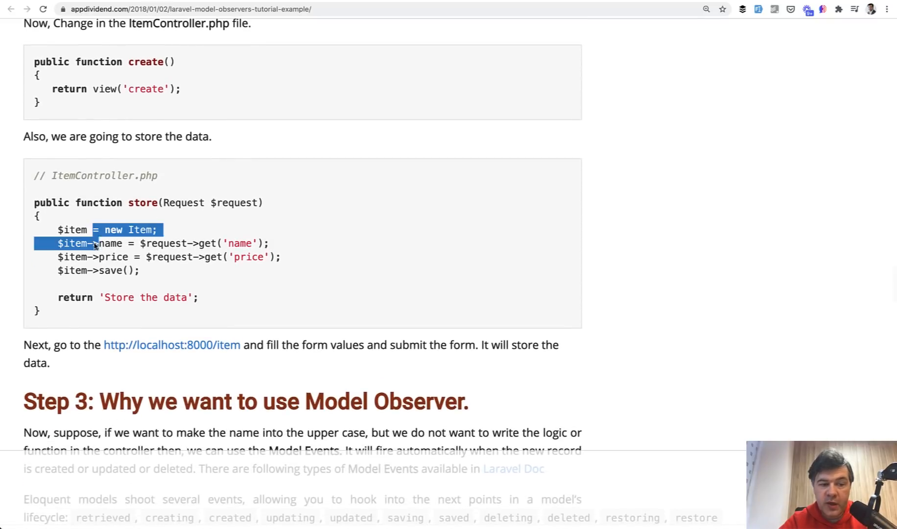
scroll(down, 3)
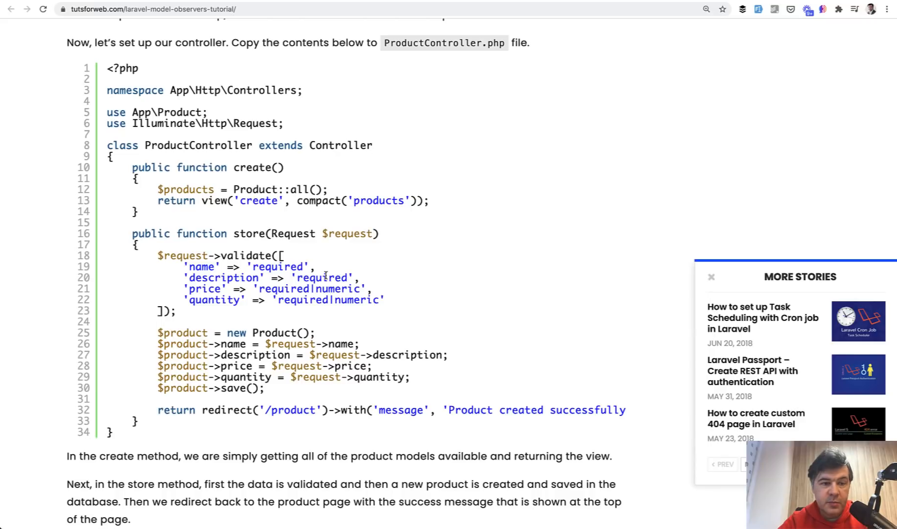
Step: Read past the ProductController store method to the Using Model Observers explanation
scroll(down, 3)
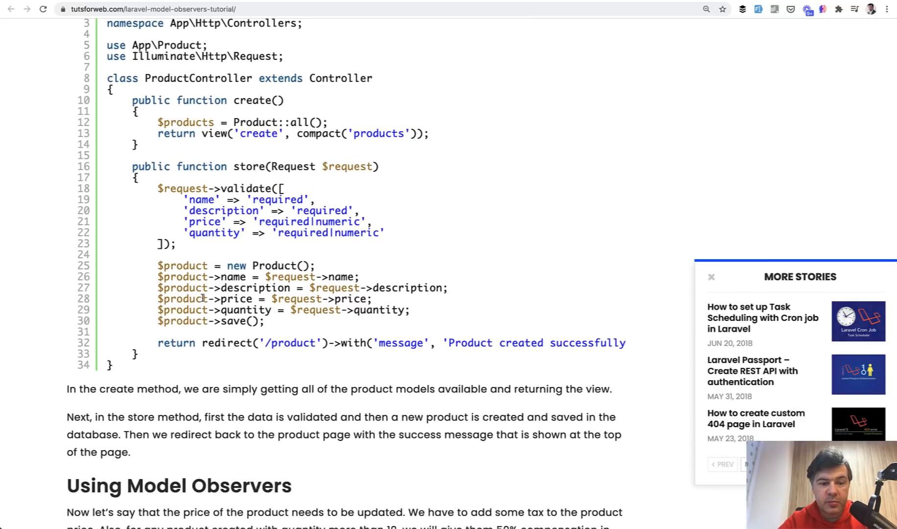
scroll(down, 3)
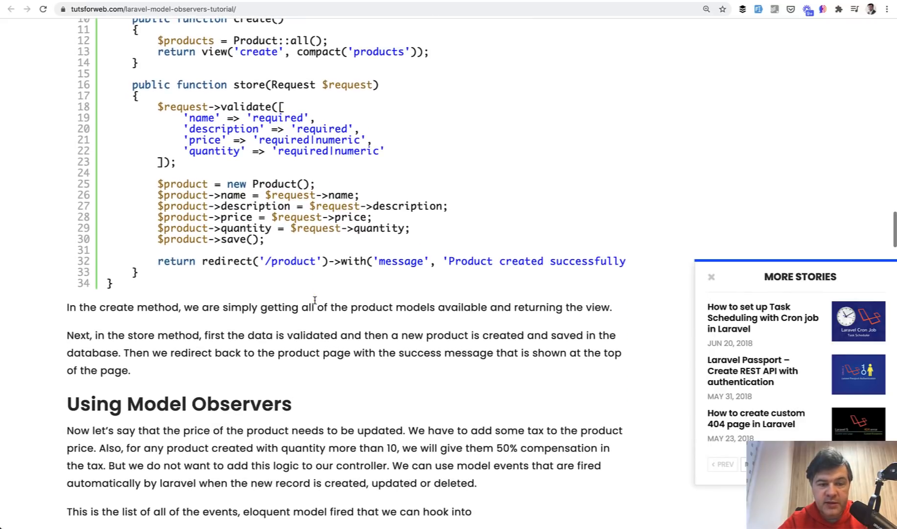
scroll(down, 3)
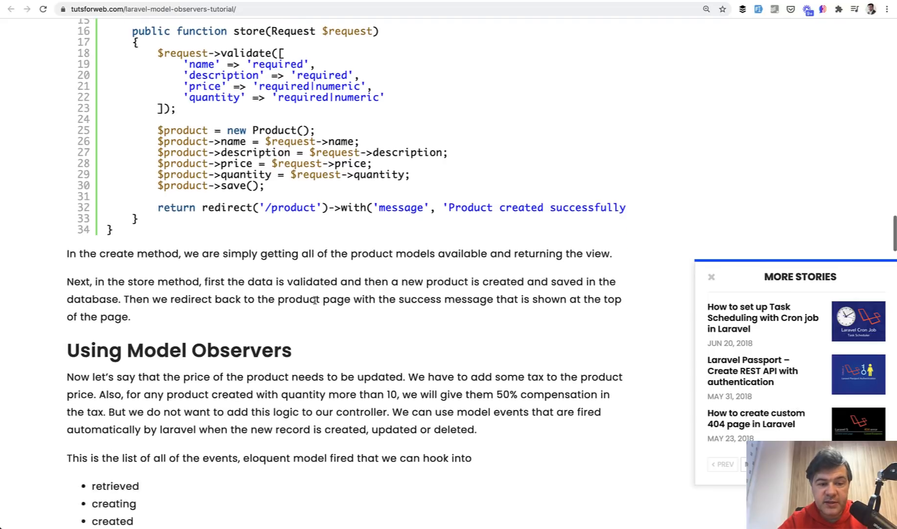
scroll(down, 3)
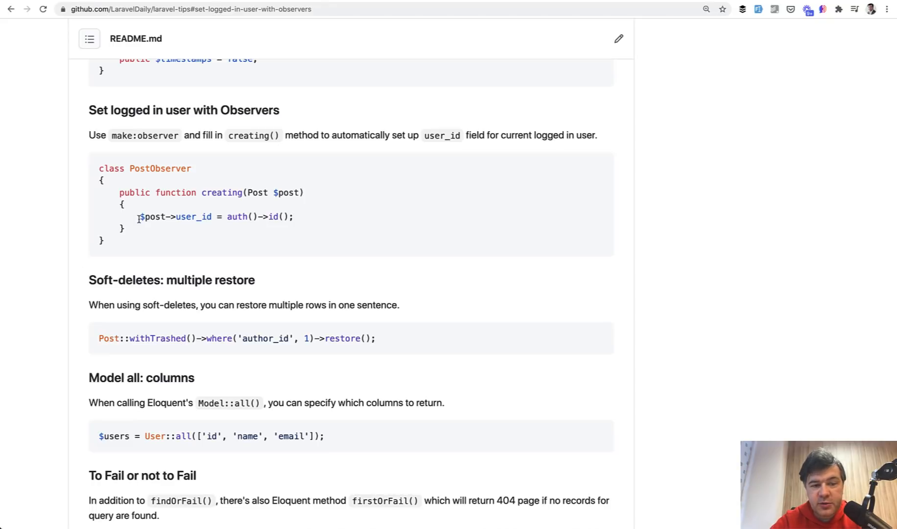
mouse_move(173, 249)
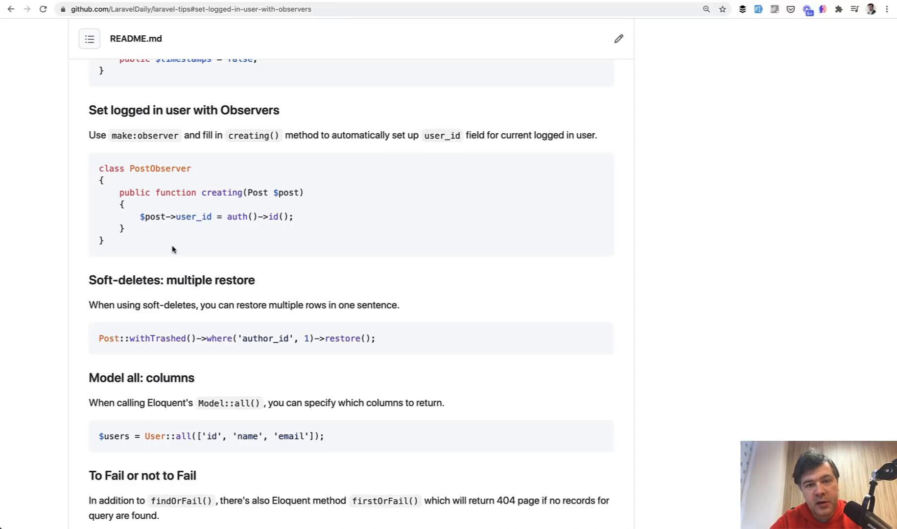
mouse_move(167, 261)
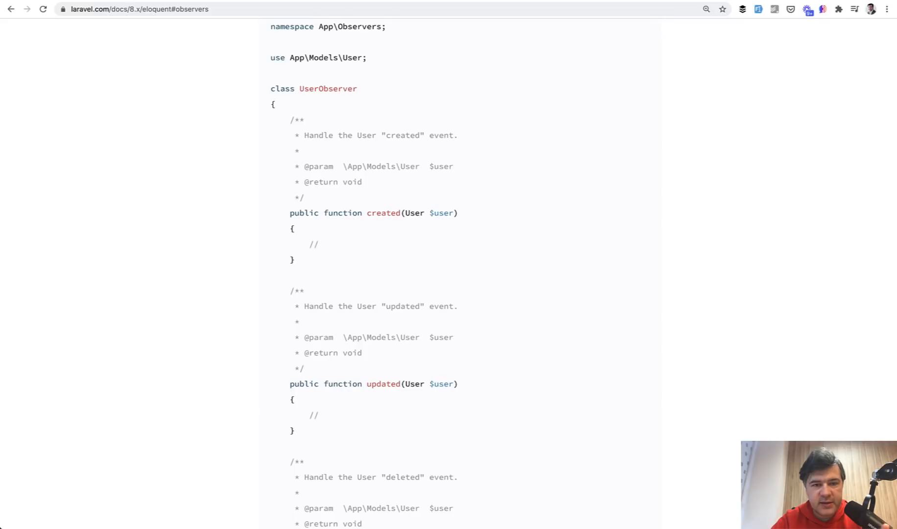
Step: Read through UserObserver's created, updated and deleted handlers in the Laravel 8.x docs
scroll(down, 3)
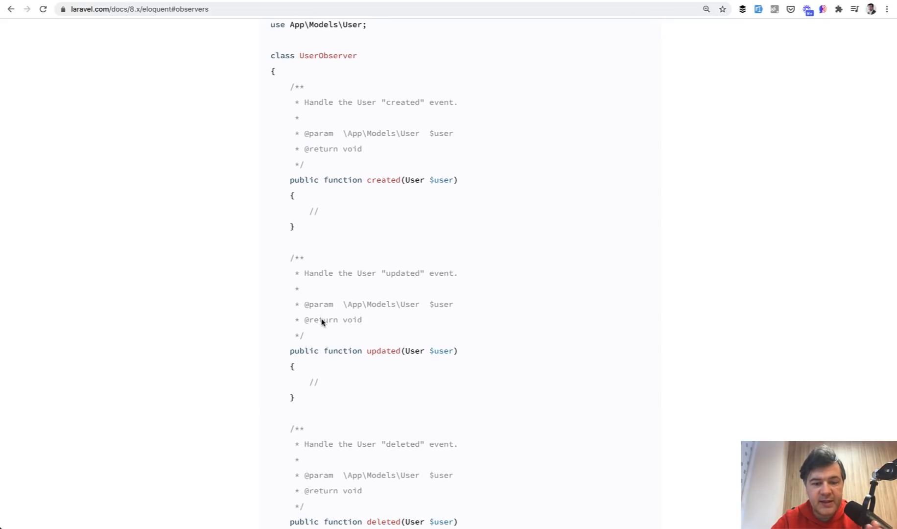
scroll(down, 3)
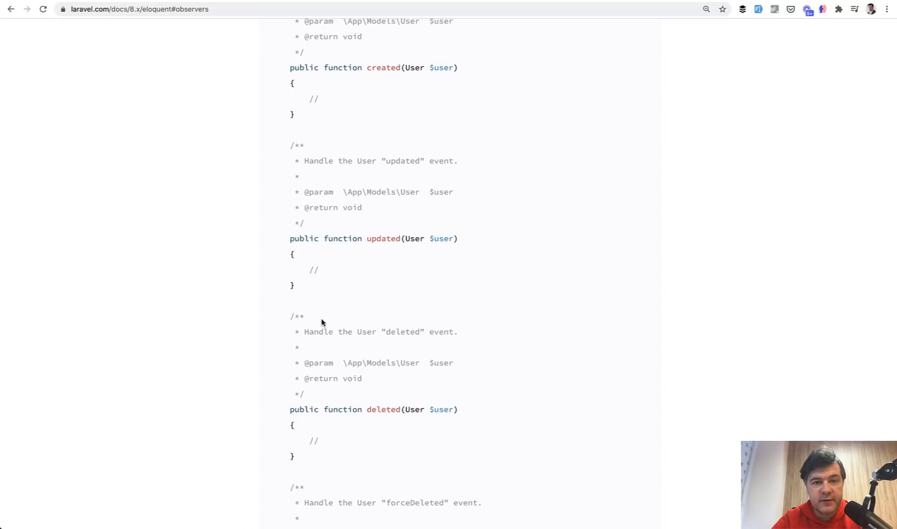
mouse_move(296, 96)
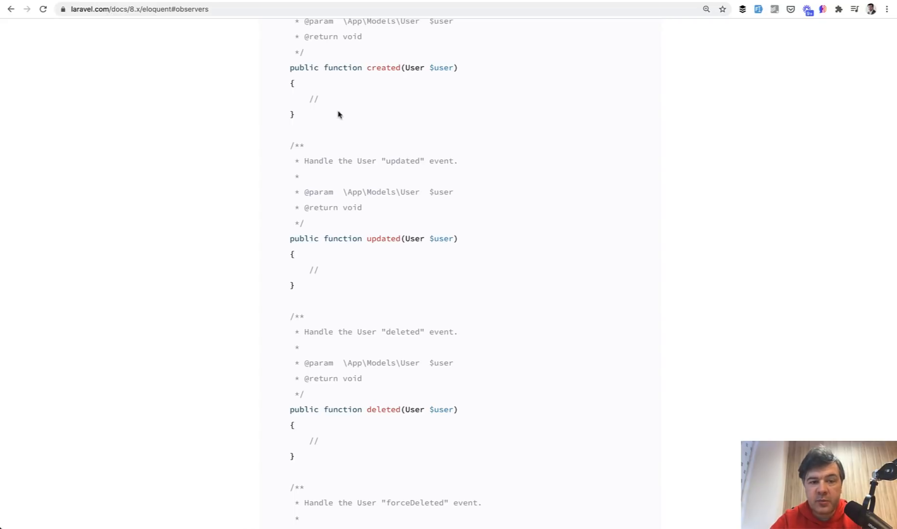
mouse_move(345, 103)
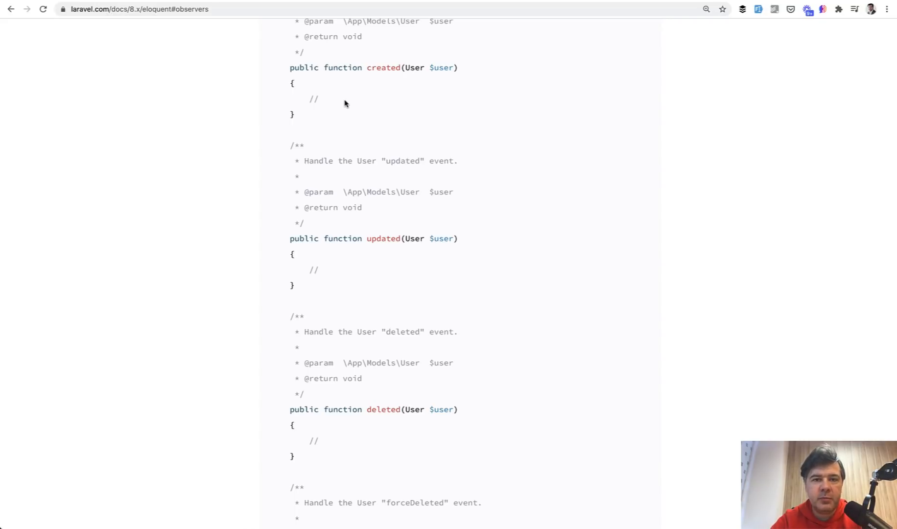
mouse_move(340, 100)
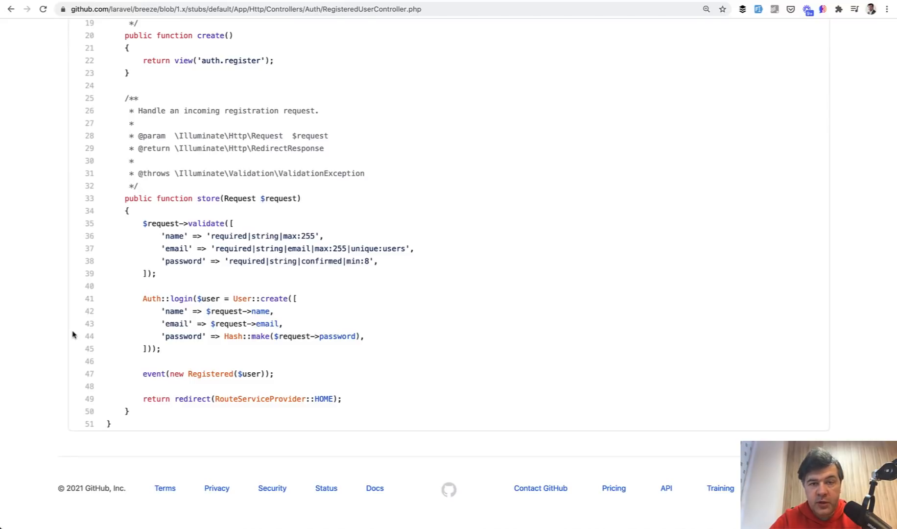
mouse_move(121, 353)
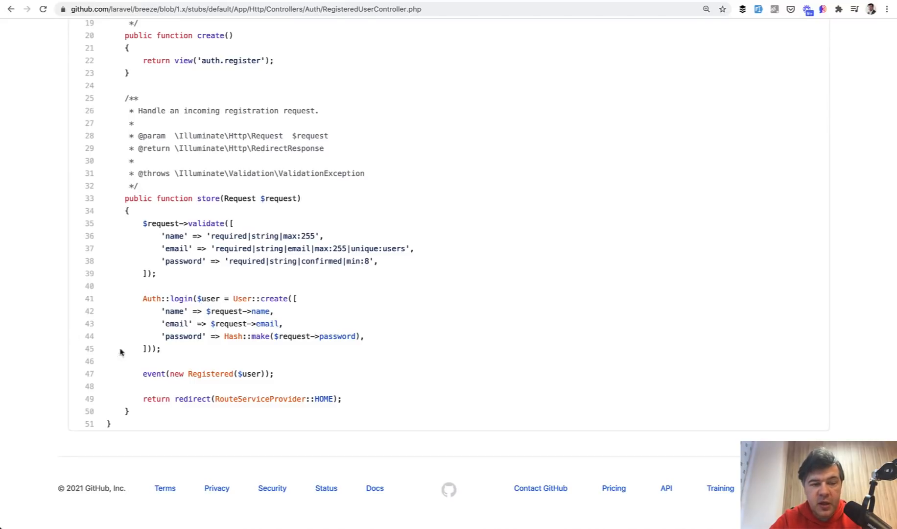
mouse_move(184, 186)
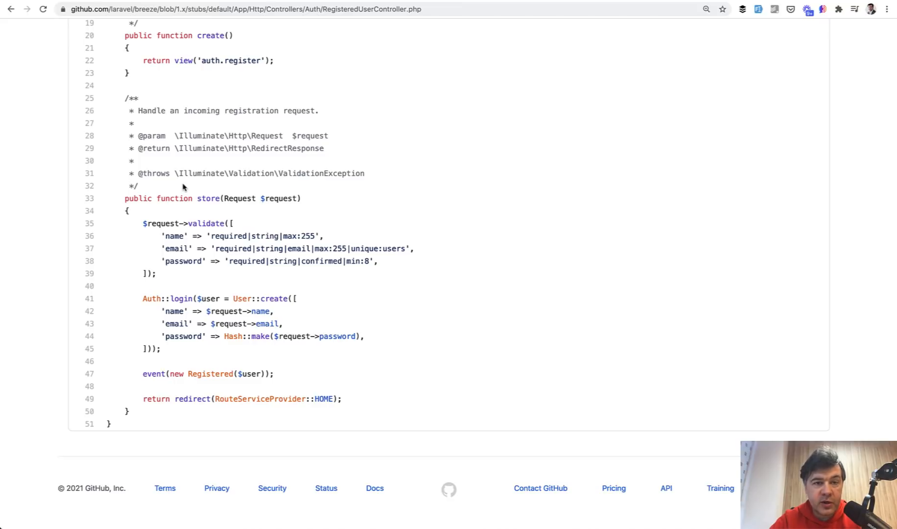
mouse_move(150, 373)
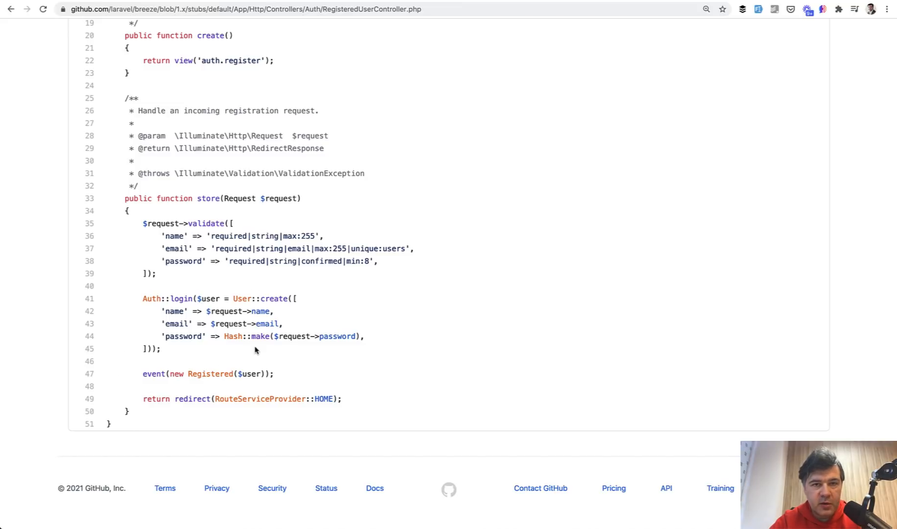
mouse_move(225, 368)
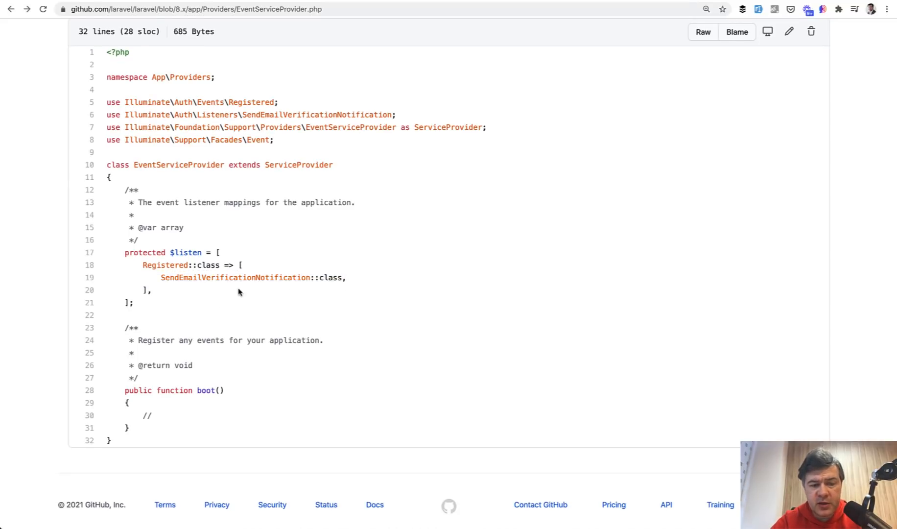
mouse_move(267, 298)
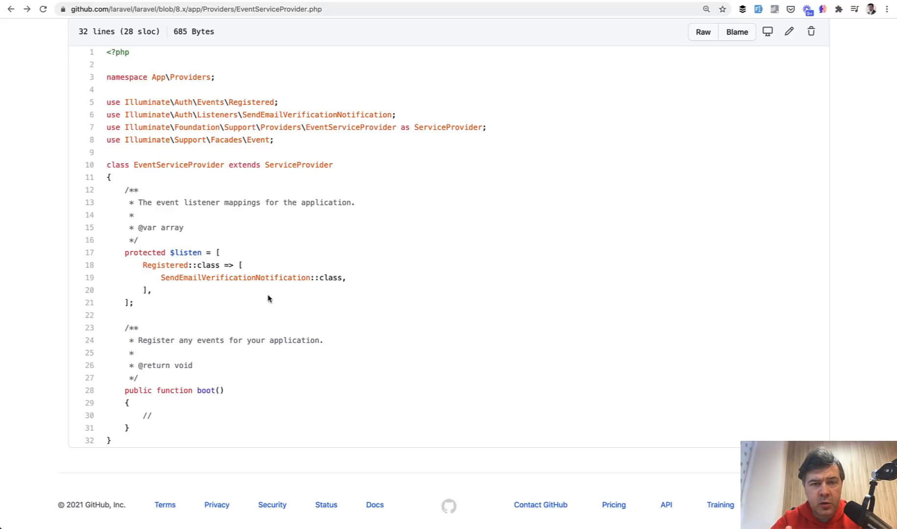
mouse_move(264, 291)
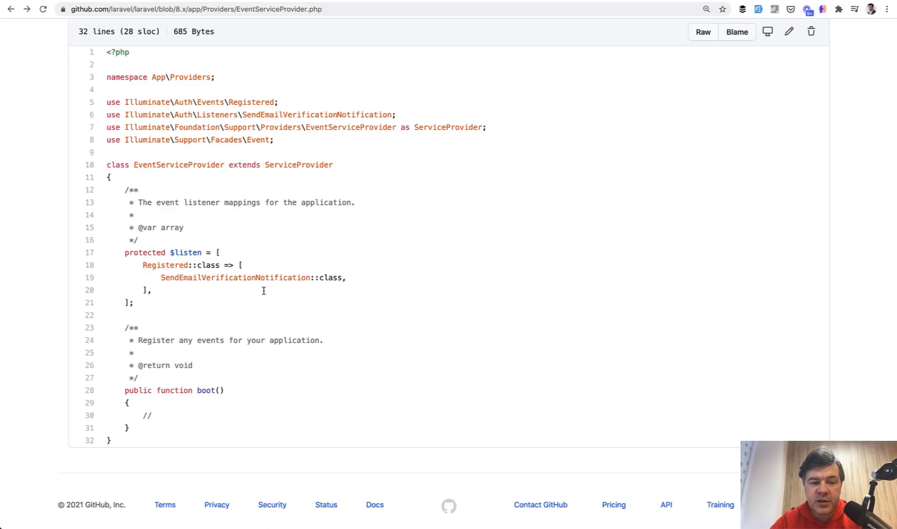
mouse_move(180, 260)
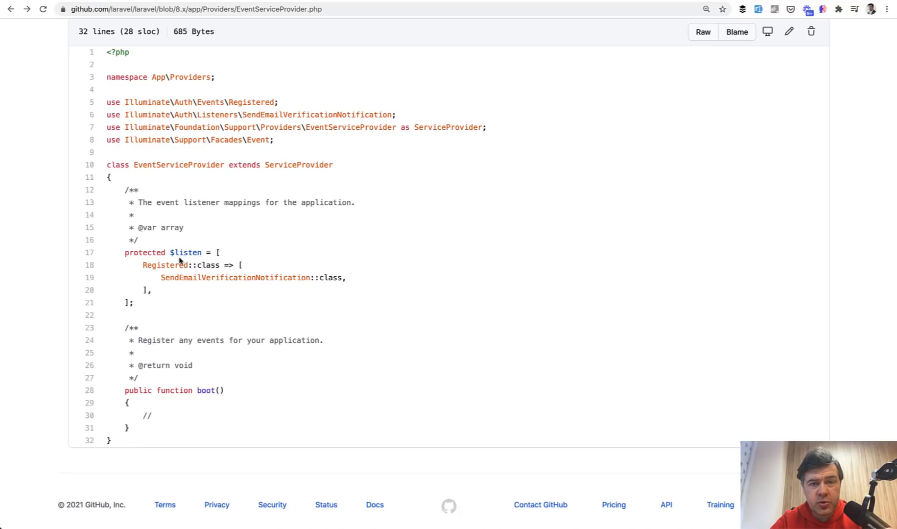
mouse_move(250, 308)
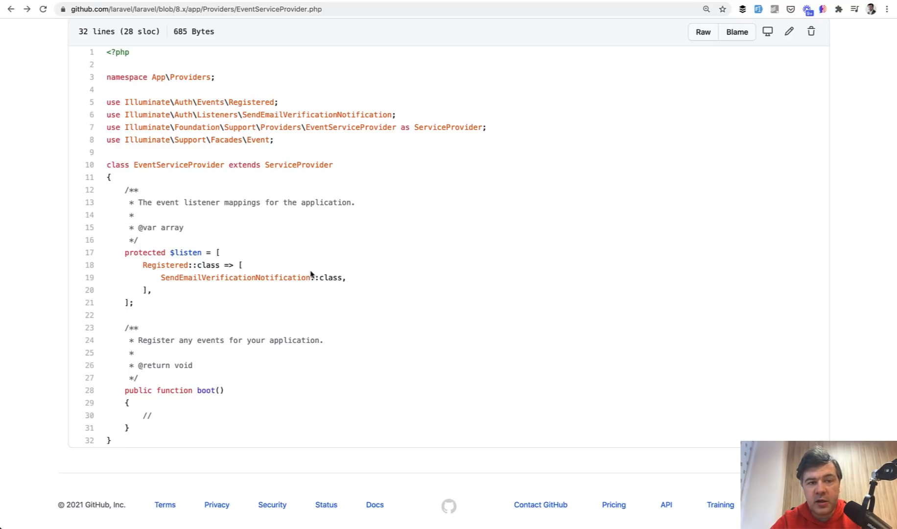
mouse_move(375, 282)
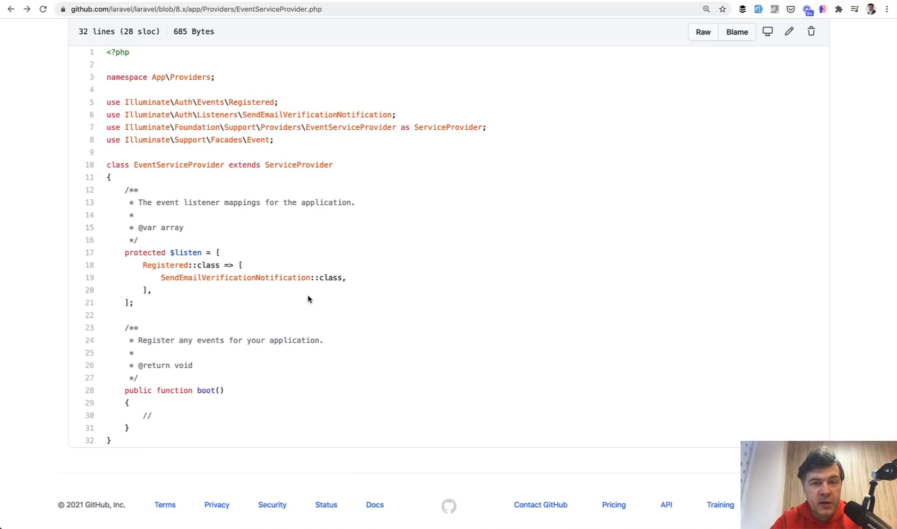
mouse_move(457, 232)
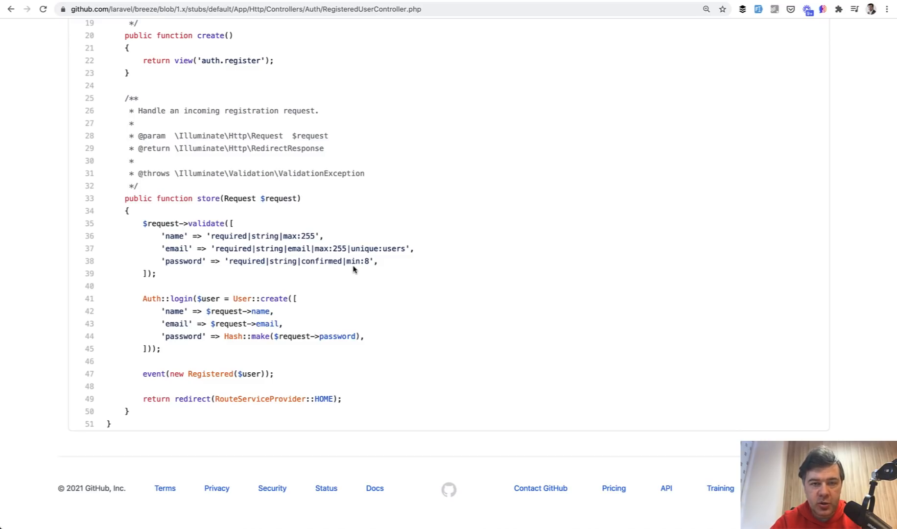
mouse_move(191, 369)
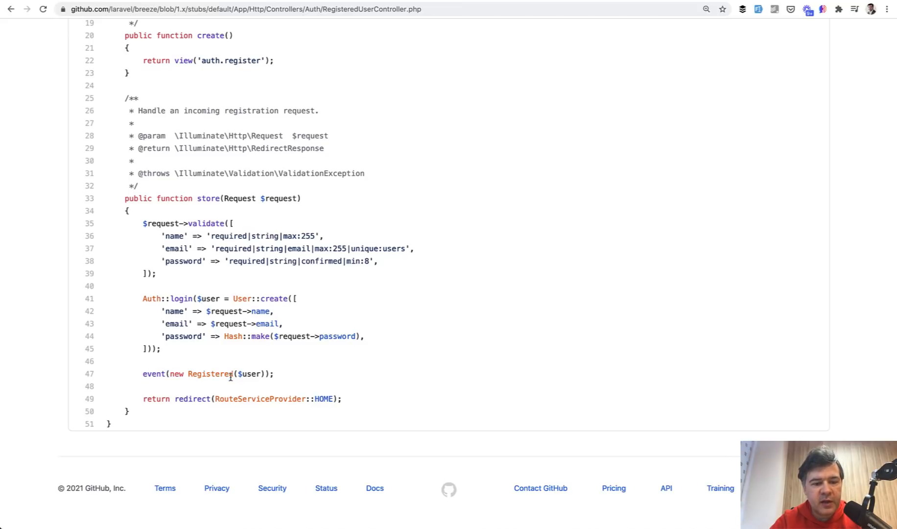
Step: Select the event(new Registered($user)) line in RegisteredUserController
triple_click(200, 374)
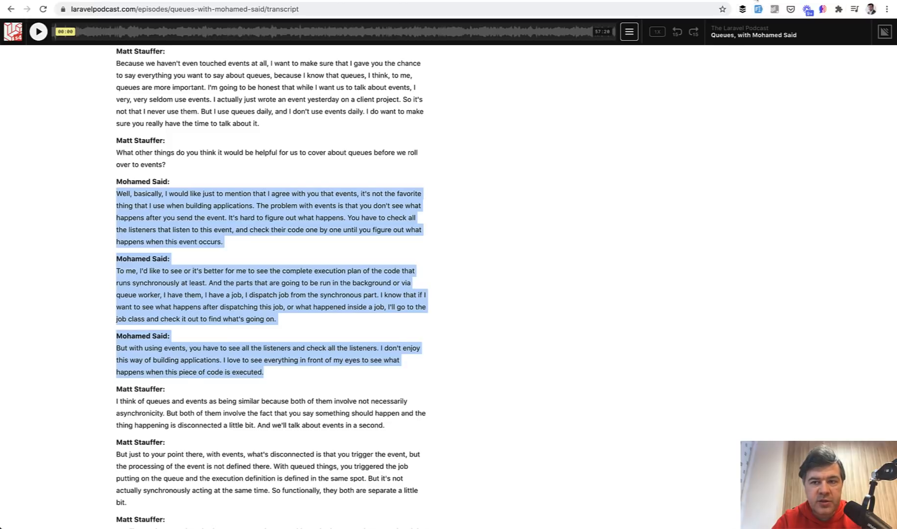
Step: Go to Breeze's RegisteredUserController on GitHub and briefly highlight the validate() rules block
text(github.com/laravel/breeze/blob/1.x/stubs/default/App/Http/Controllers/Auth/RegisteredUserController.php)
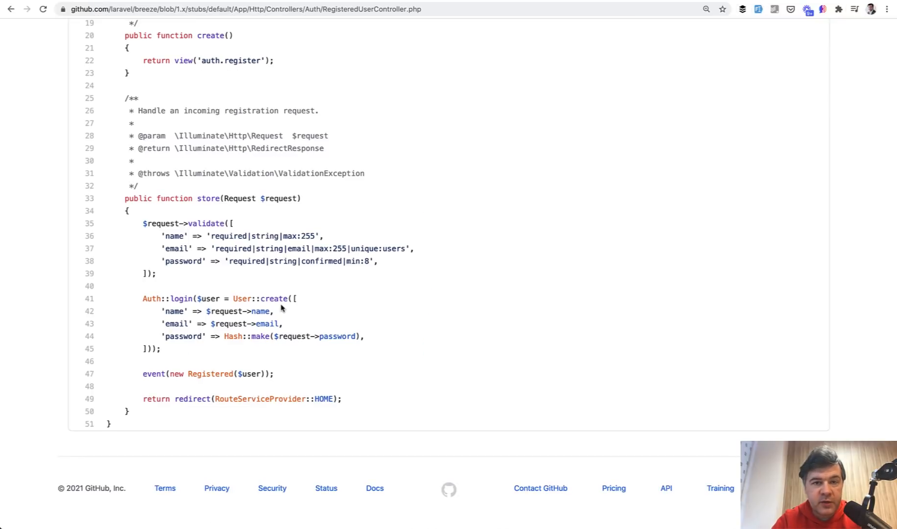
drag(224, 224, 154, 273)
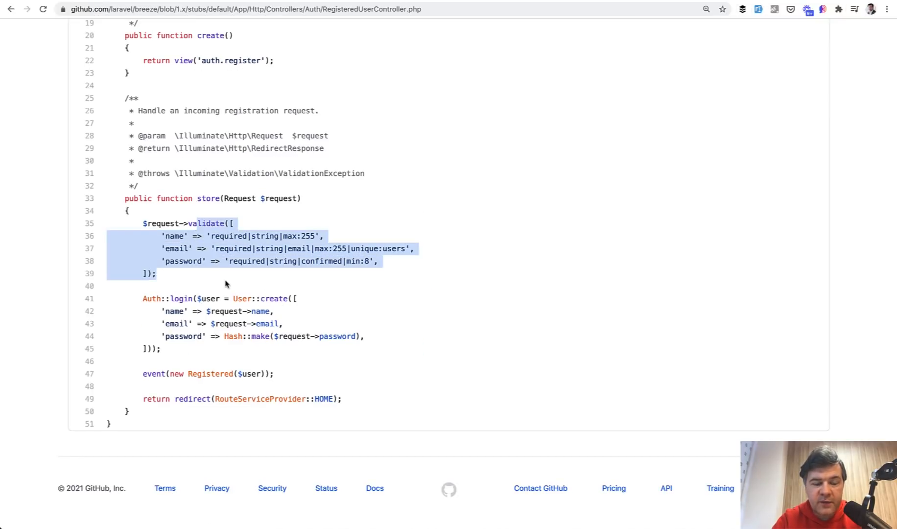
click(229, 286)
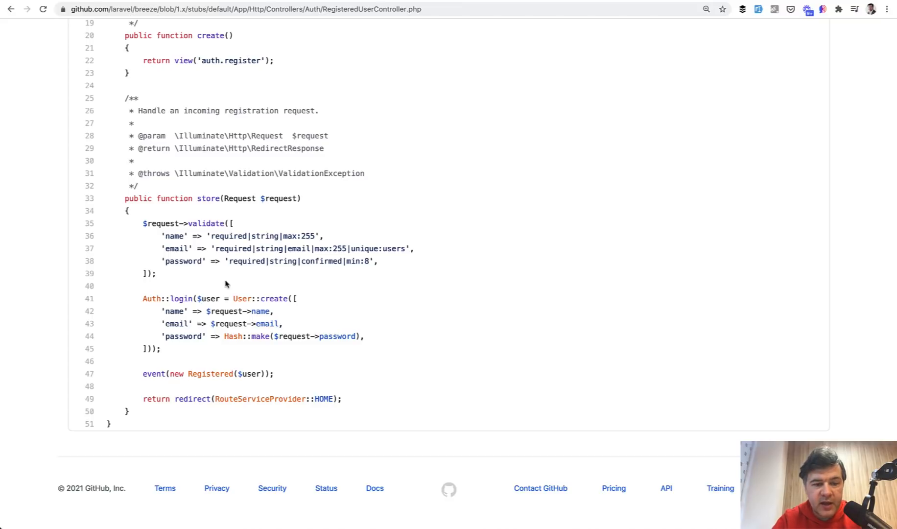
mouse_move(186, 334)
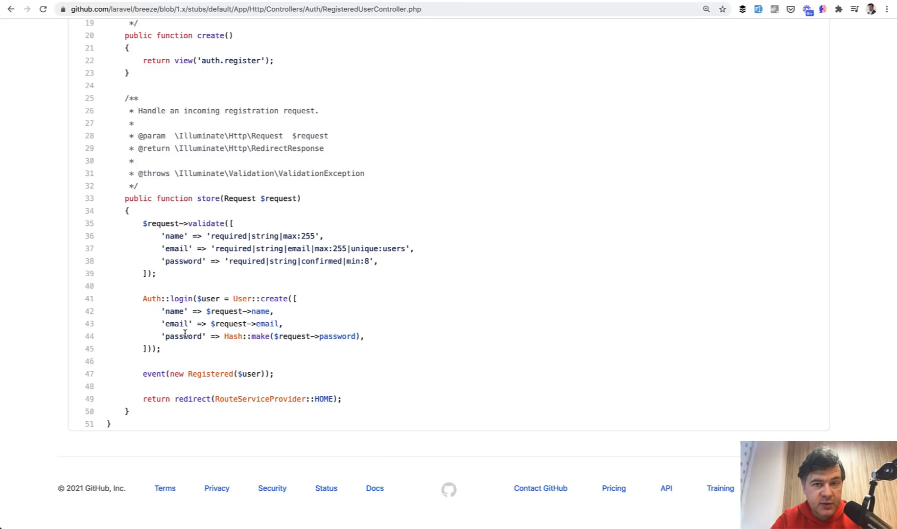
mouse_move(261, 310)
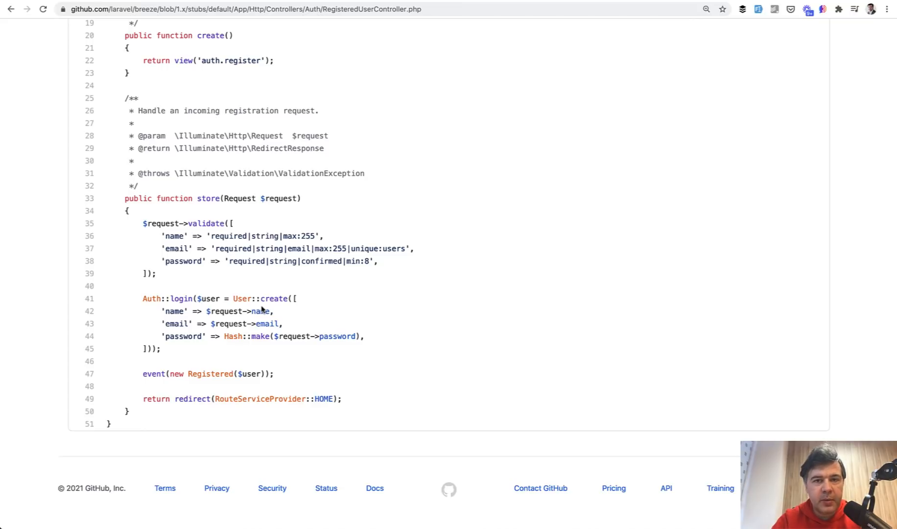
mouse_move(32, 263)
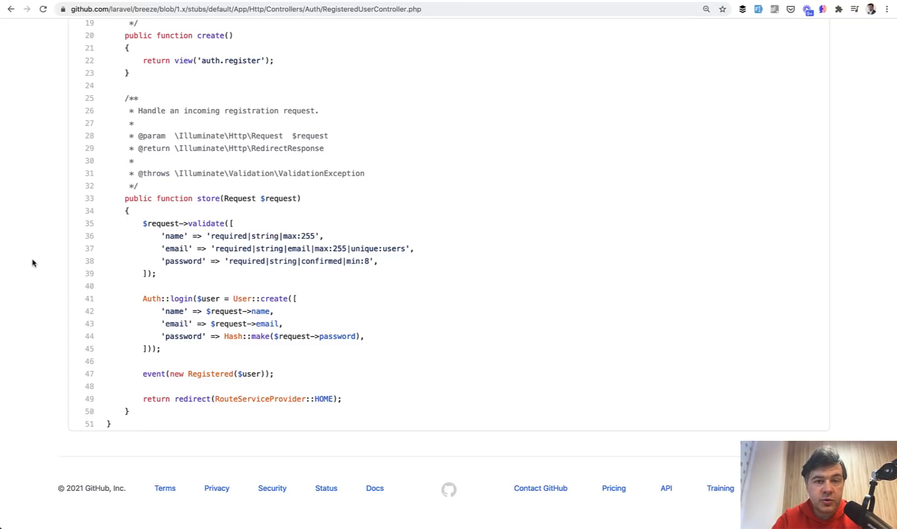